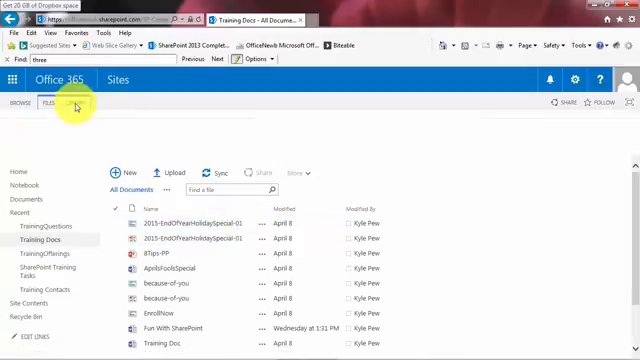
- Show the ribbon's library commands for the Training Docs library
click(42, 103)
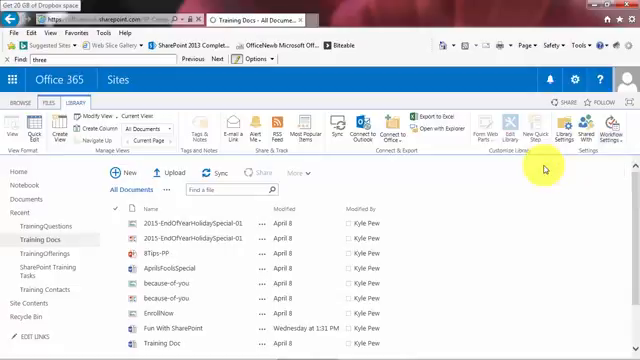
- Reach the Add a Workflow page and keep the Approval - SharePoint 2010 template selected
click(598, 128)
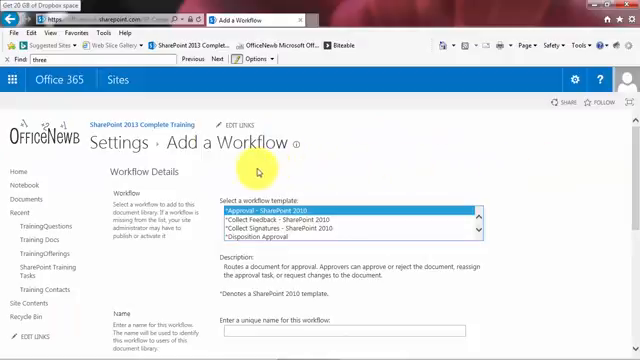
mouse_move(283, 158)
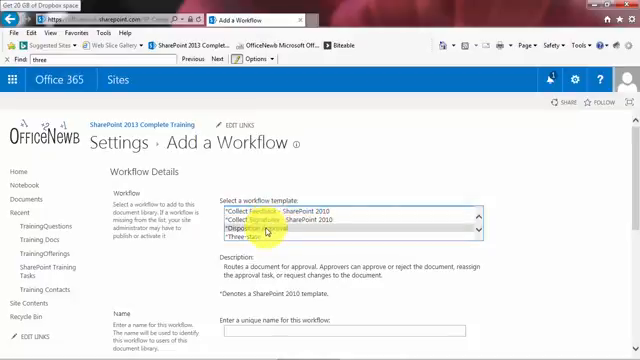
scroll(up, 3)
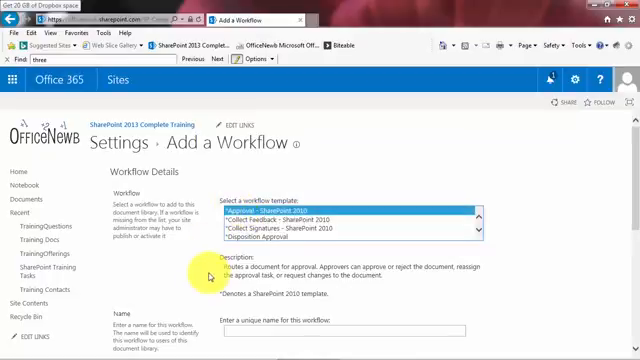
- Fill in the unique workflow name as Training Doc Approval
scroll(down, 3)
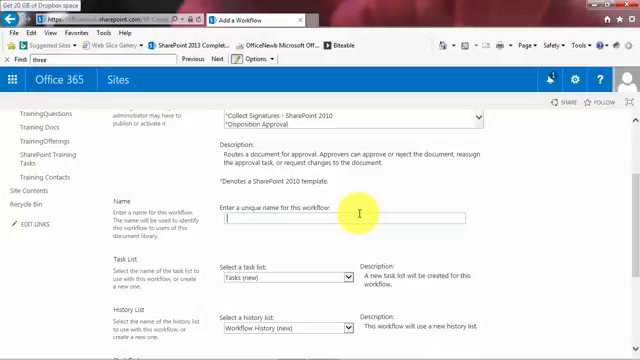
text(Trai)
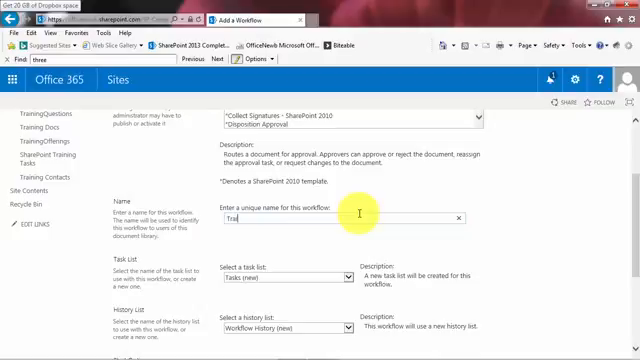
text(Training Doc)
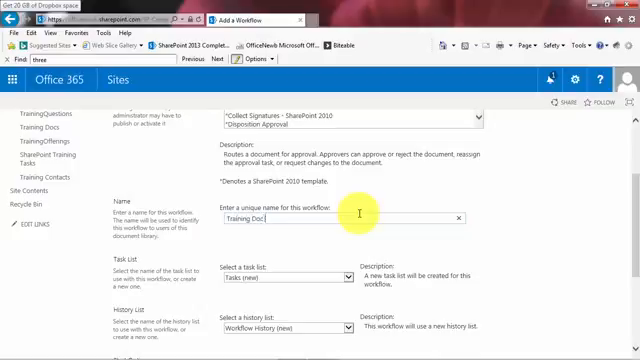
text(Approval)
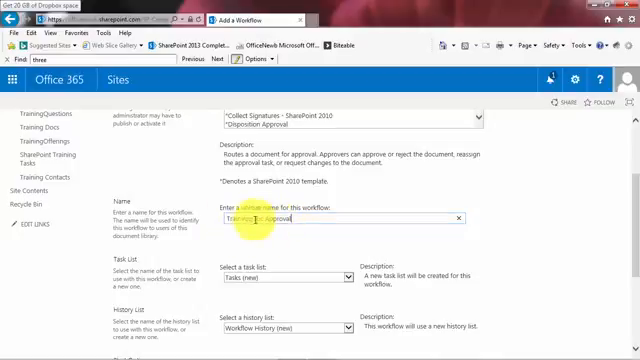
scroll(down, 3)
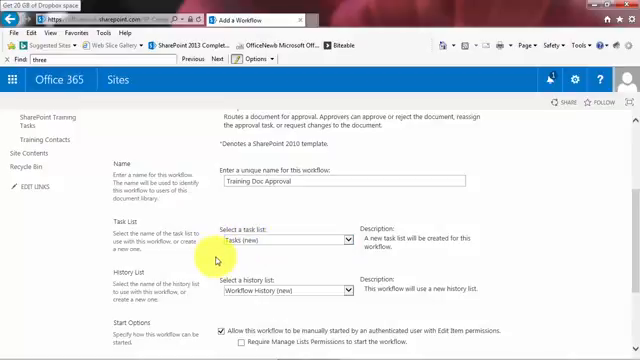
mouse_move(155, 280)
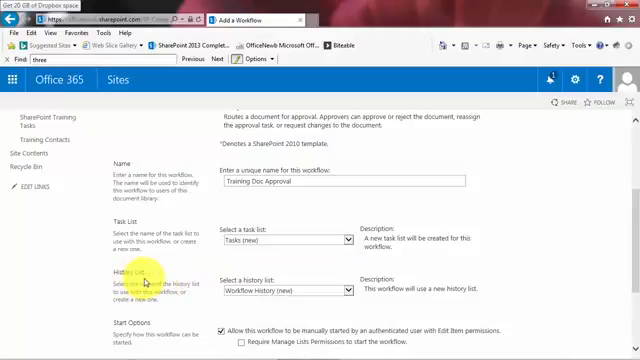
mouse_move(231, 293)
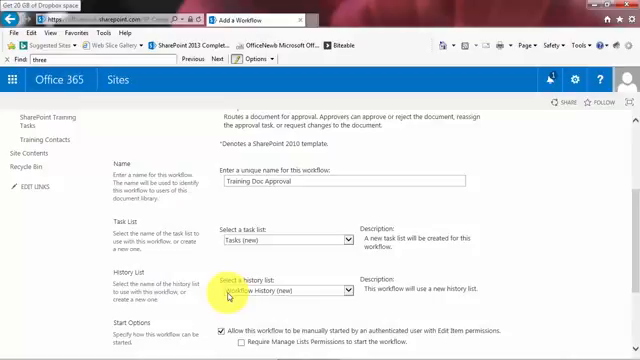
click(285, 291)
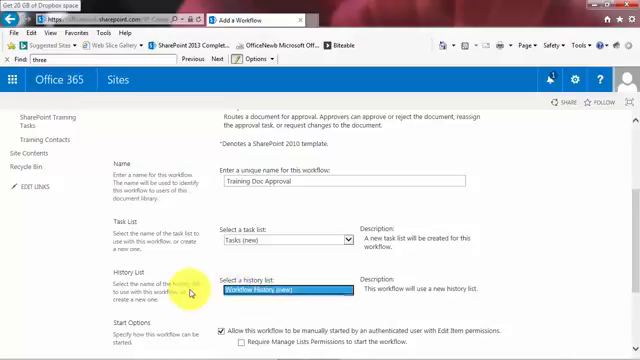
- Keep Tasks (new) and Workflow History (new) and enable 'Creating a new item will start this workflow'
scroll(down, 3)
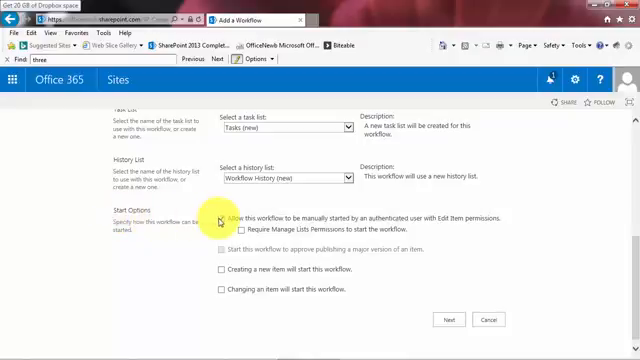
click(221, 218)
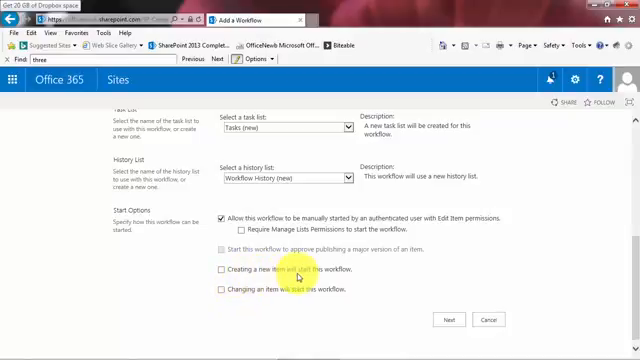
click(219, 271)
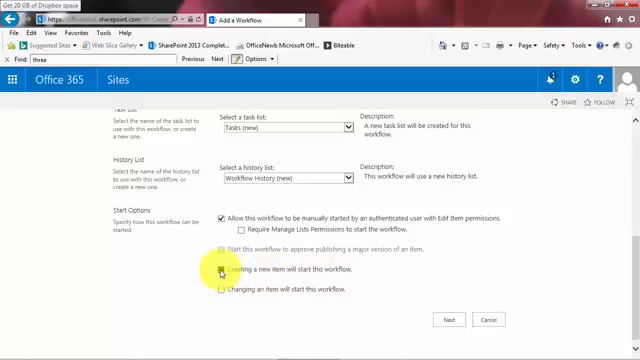
click(220, 271)
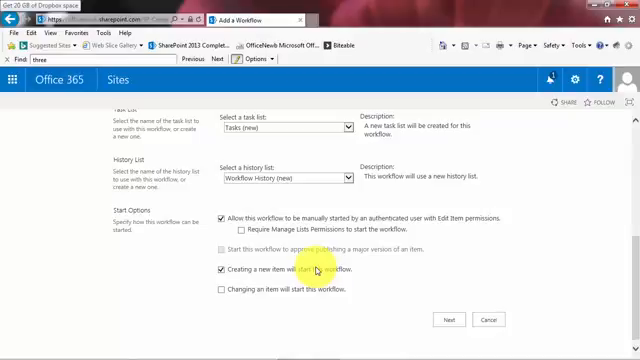
scroll(up, 3)
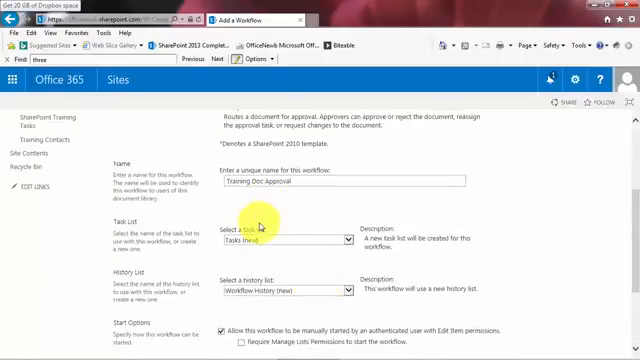
scroll(down, 3)
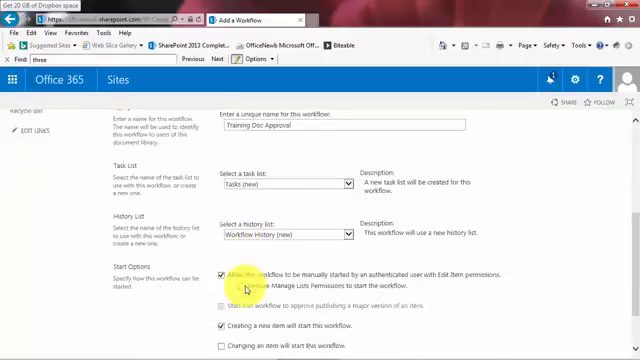
scroll(down, 3)
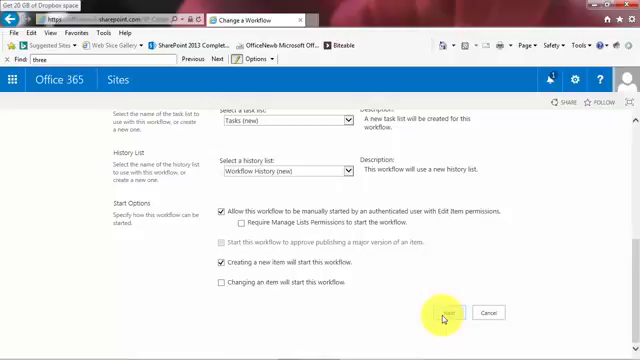
- Continue to the approver page and assign Kyle Pew as approver, one at a time (serial)
click(448, 313)
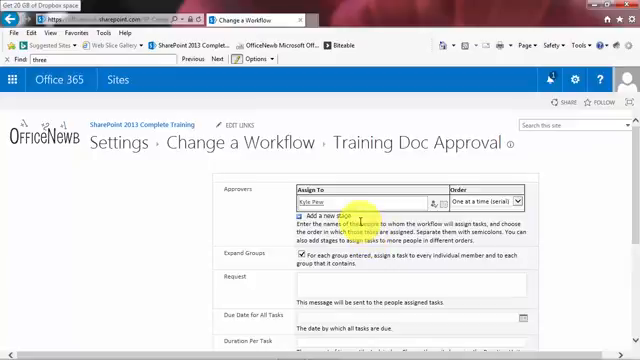
click(340, 201)
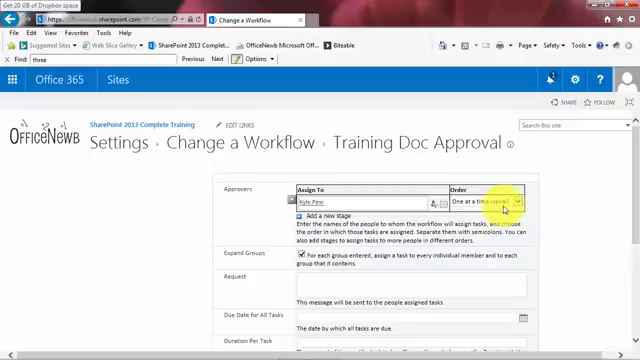
click(519, 207)
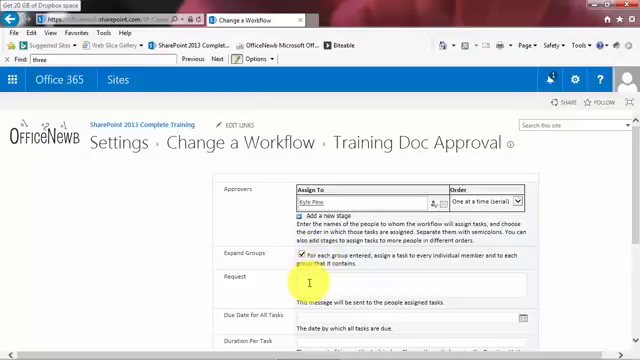
mouse_move(420, 306)
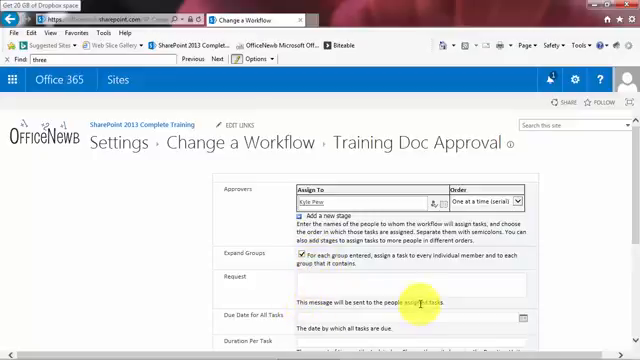
- Leave the remaining options blank and save the Training Doc Approval workflow
scroll(down, 3)
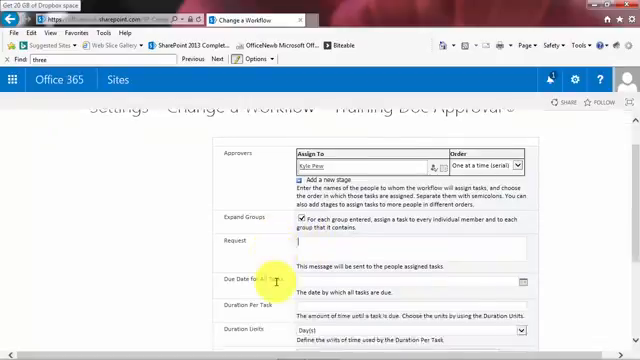
scroll(down, 3)
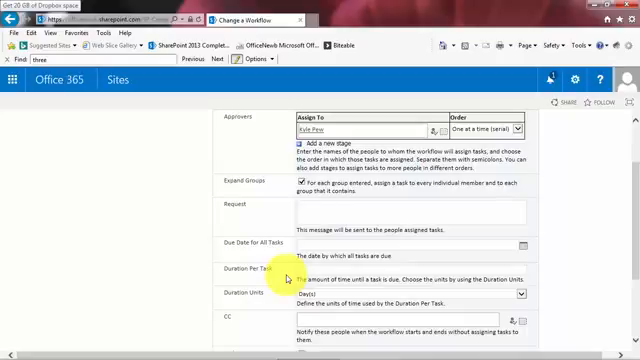
scroll(down, 3)
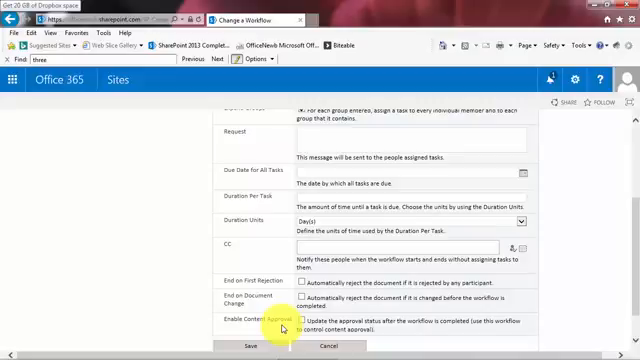
scroll(up, 3)
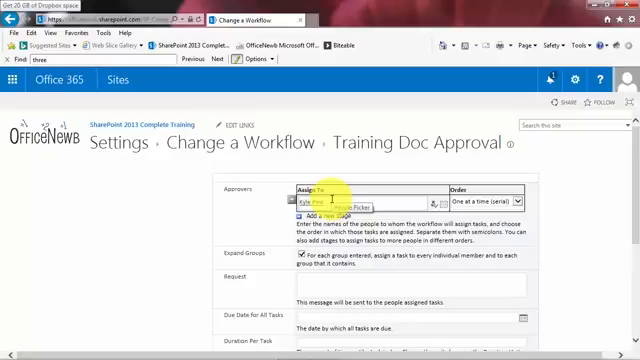
scroll(down, 3)
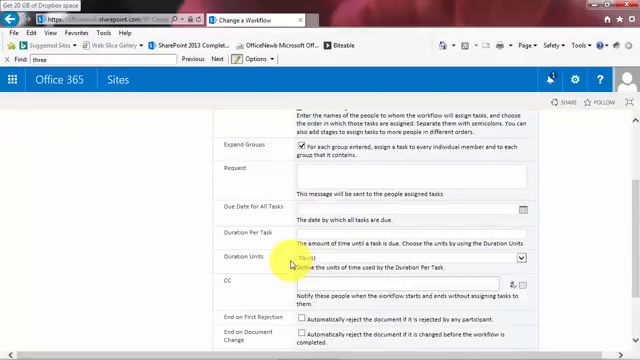
scroll(down, 3)
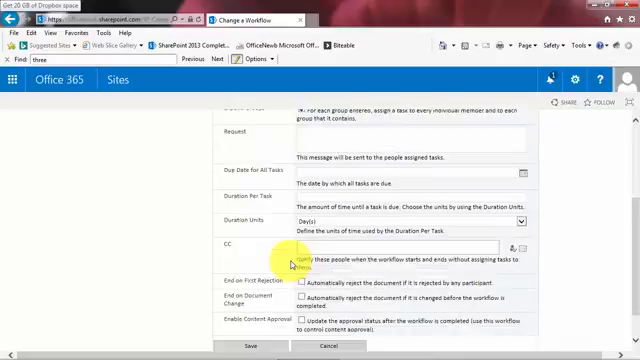
scroll(down, 3)
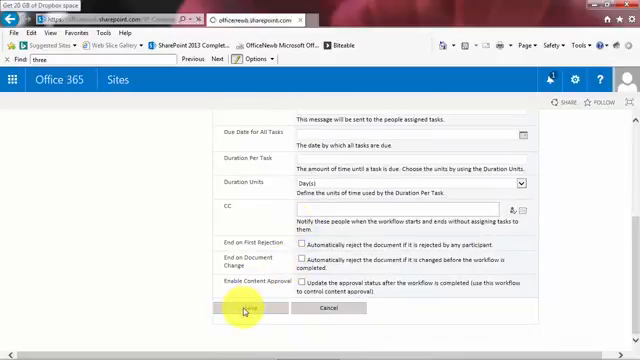
click(243, 309)
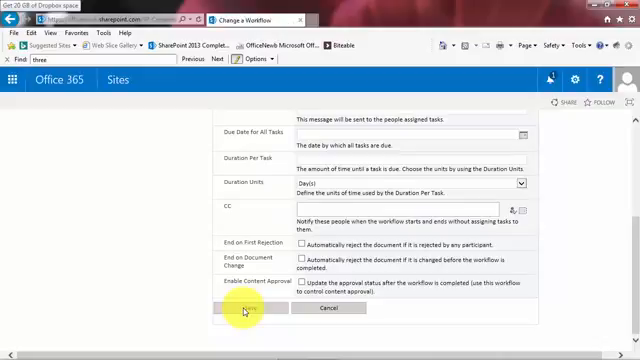
click(245, 309)
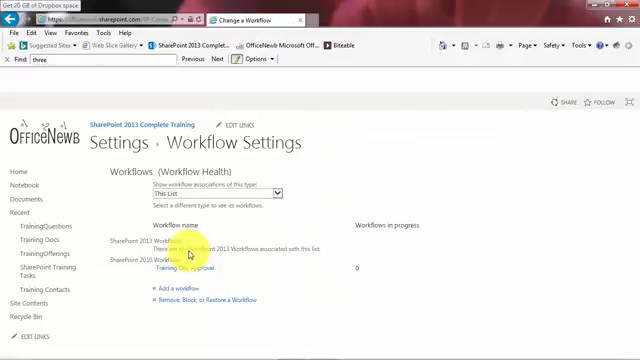